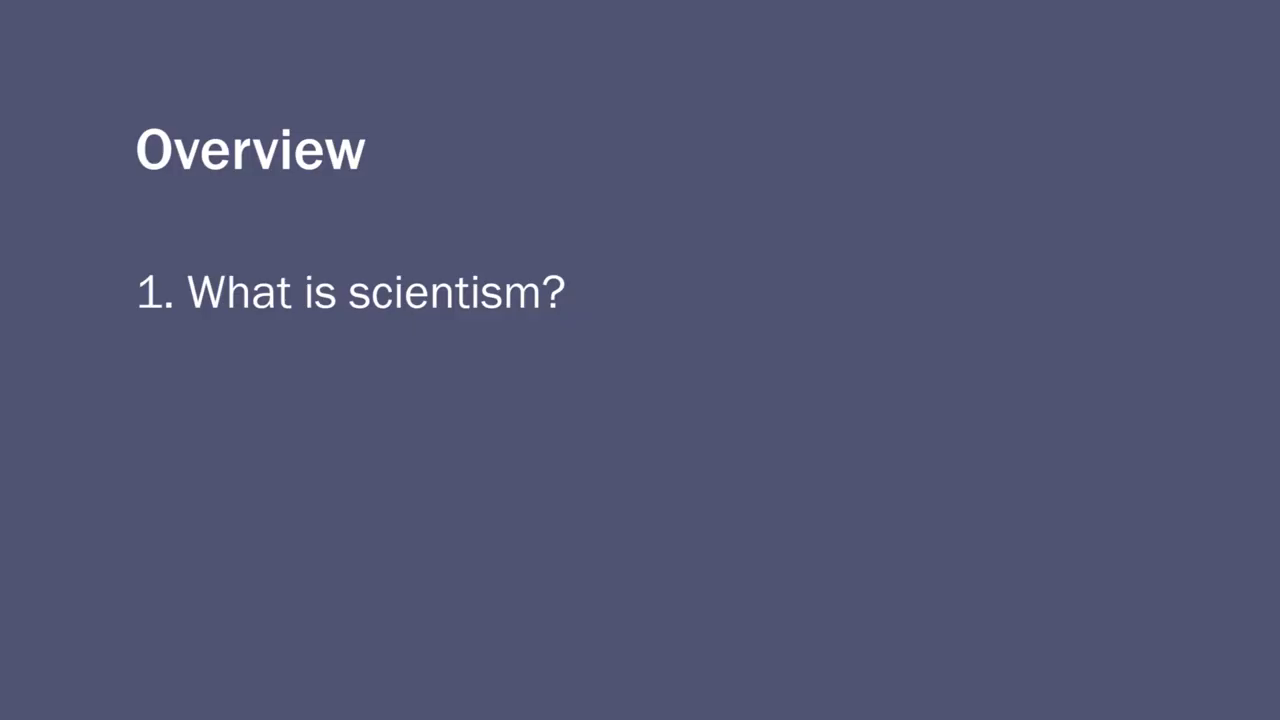
- Advance the slideshow through the epistemological-claim slide to 'Examples of non-scientific beliefs'
{"action": "key", "text": "right"}
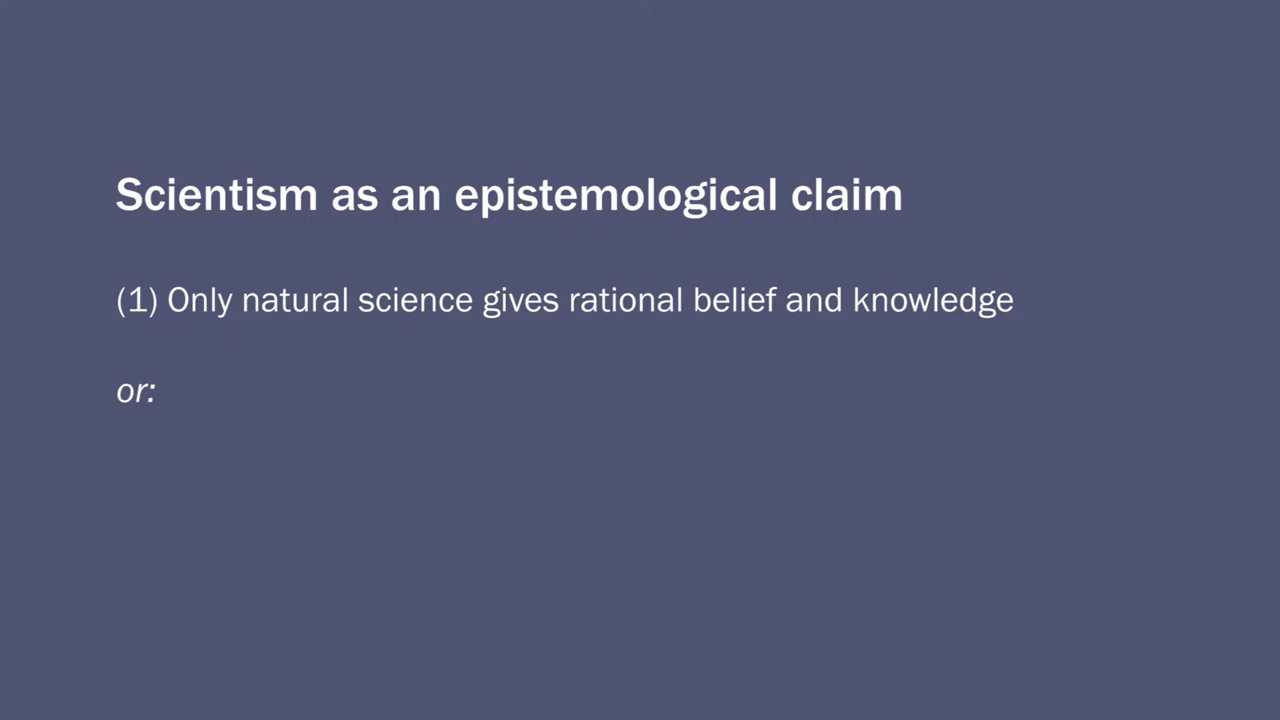
{"action": "key", "text": "right"}
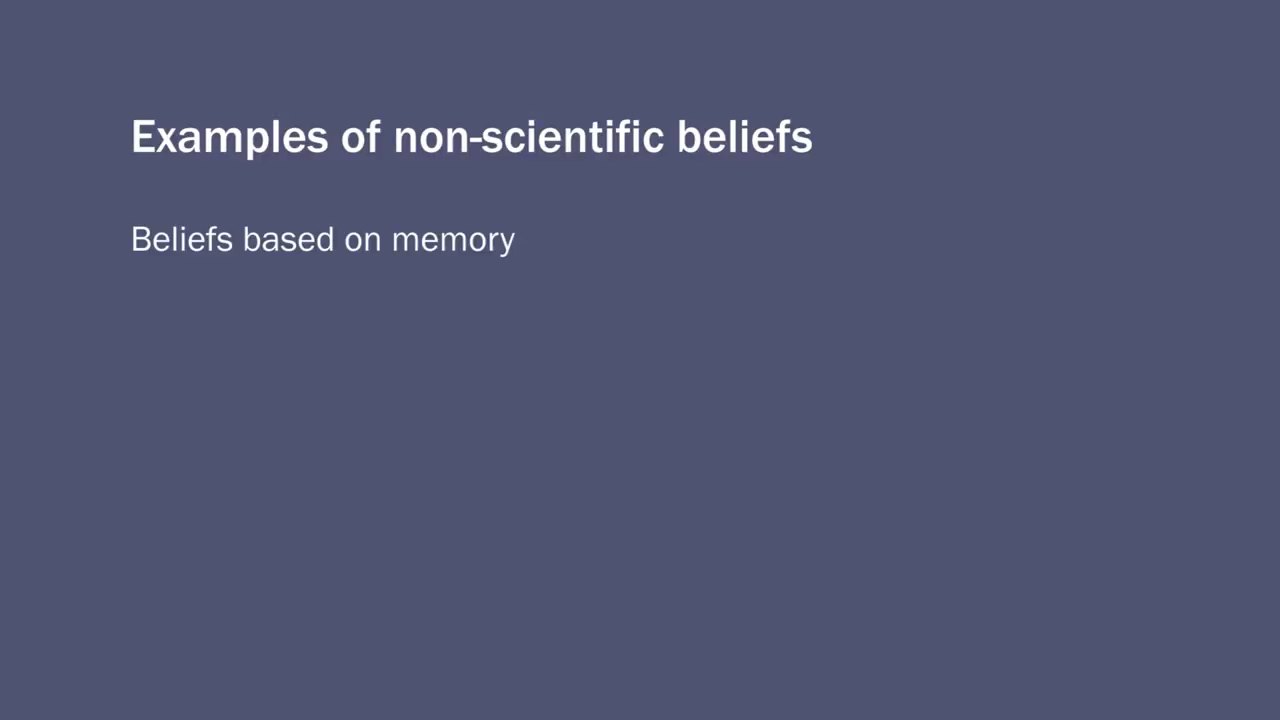
- Reveal the 'Religious beliefs' bullet beneath beliefs based on memory
{"action": "key", "text": "right"}
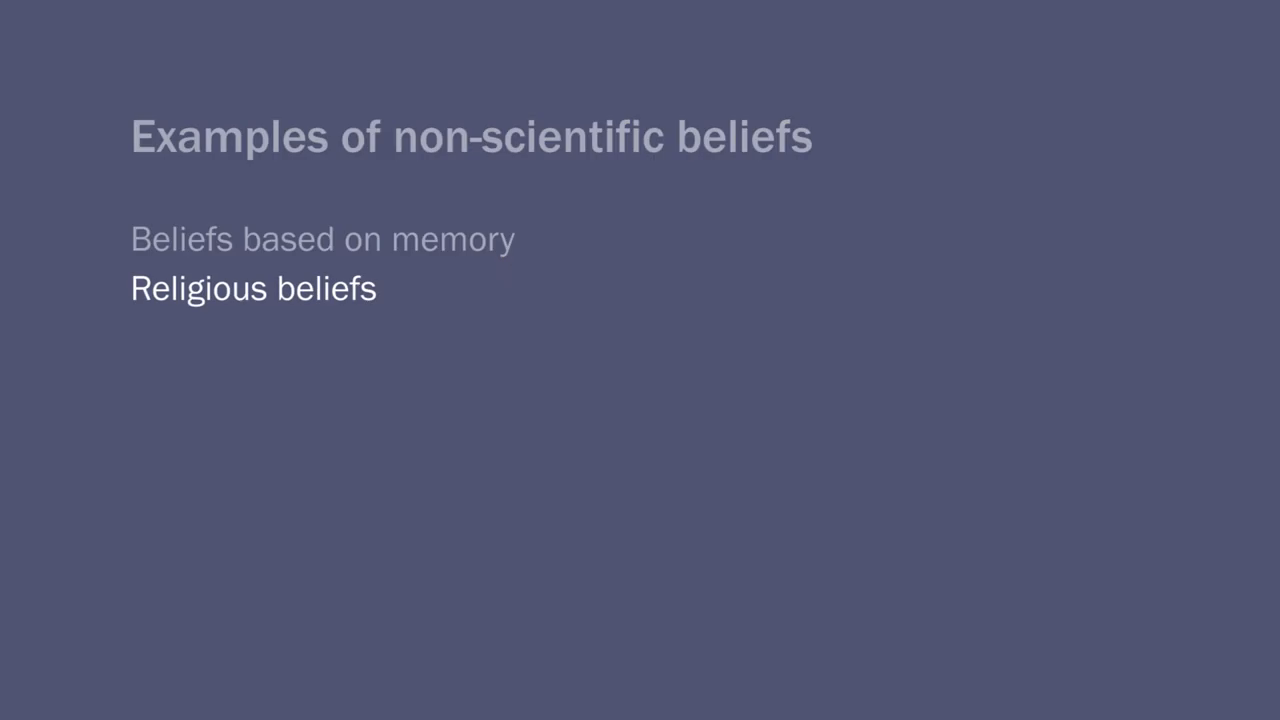